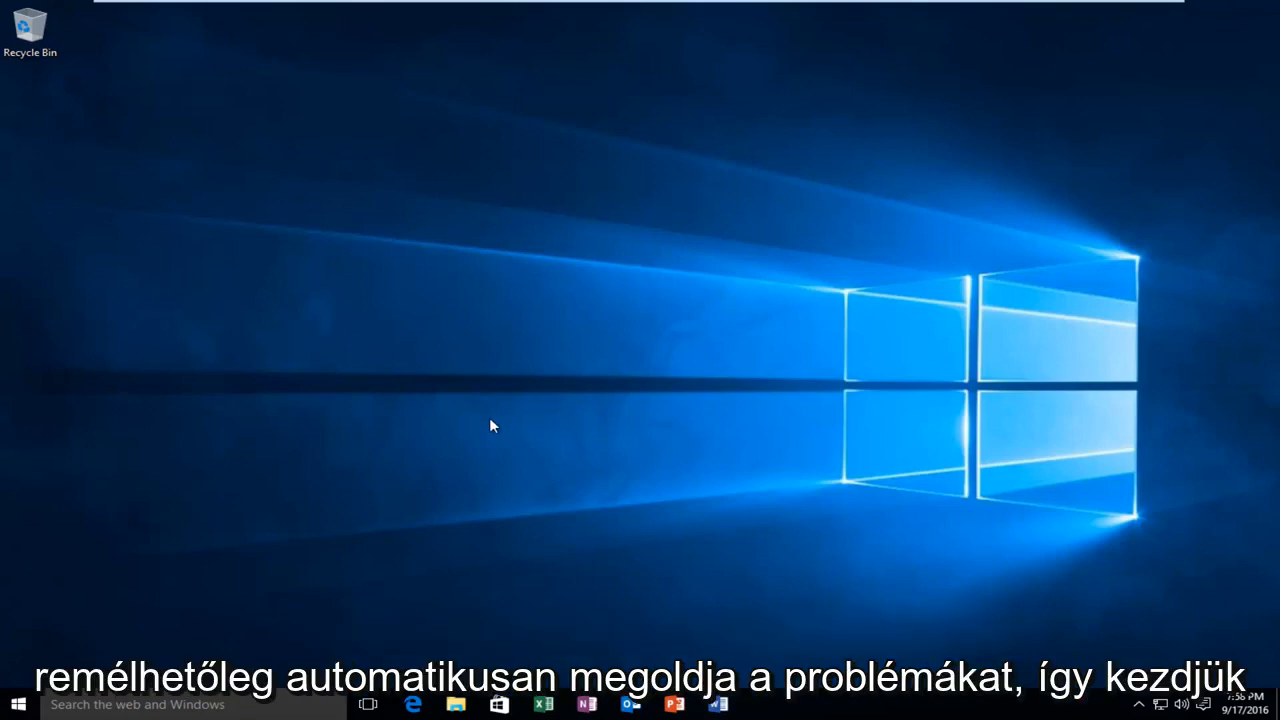
mouse_move(344, 461)
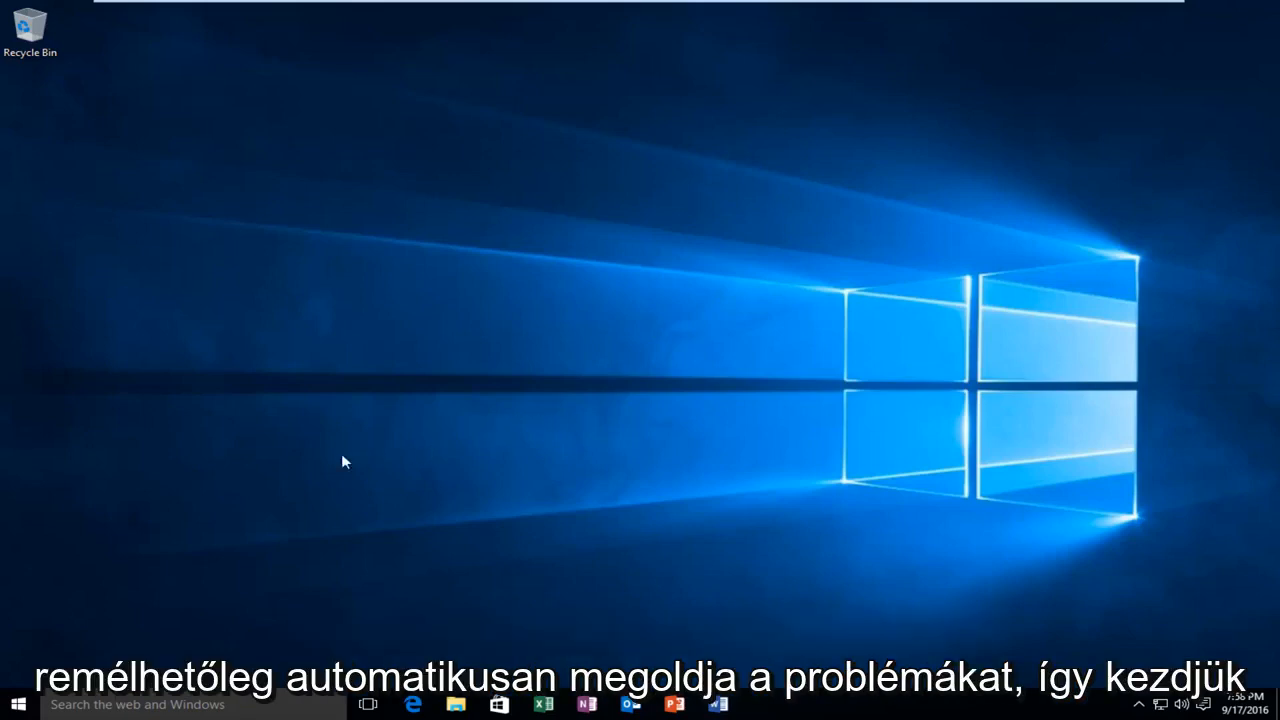
- Search the Start menu for "control panel" and open the Control Panel app
click(13, 705)
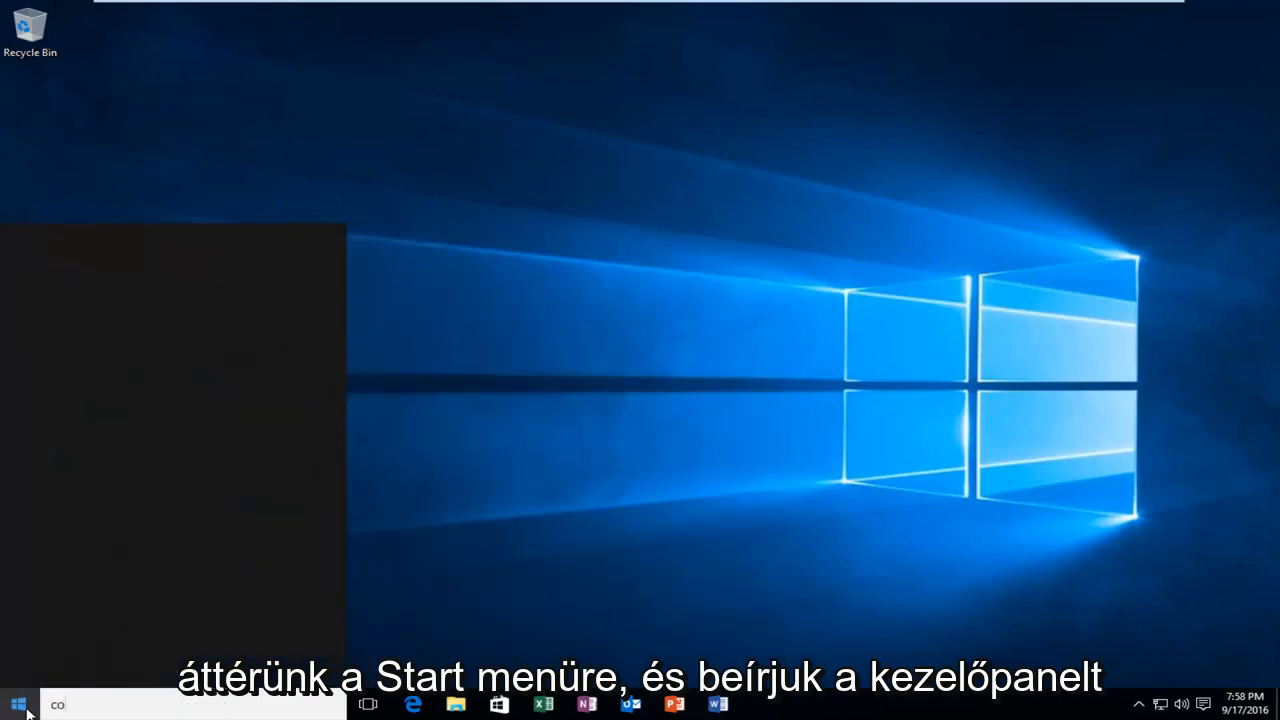
text(control panel)
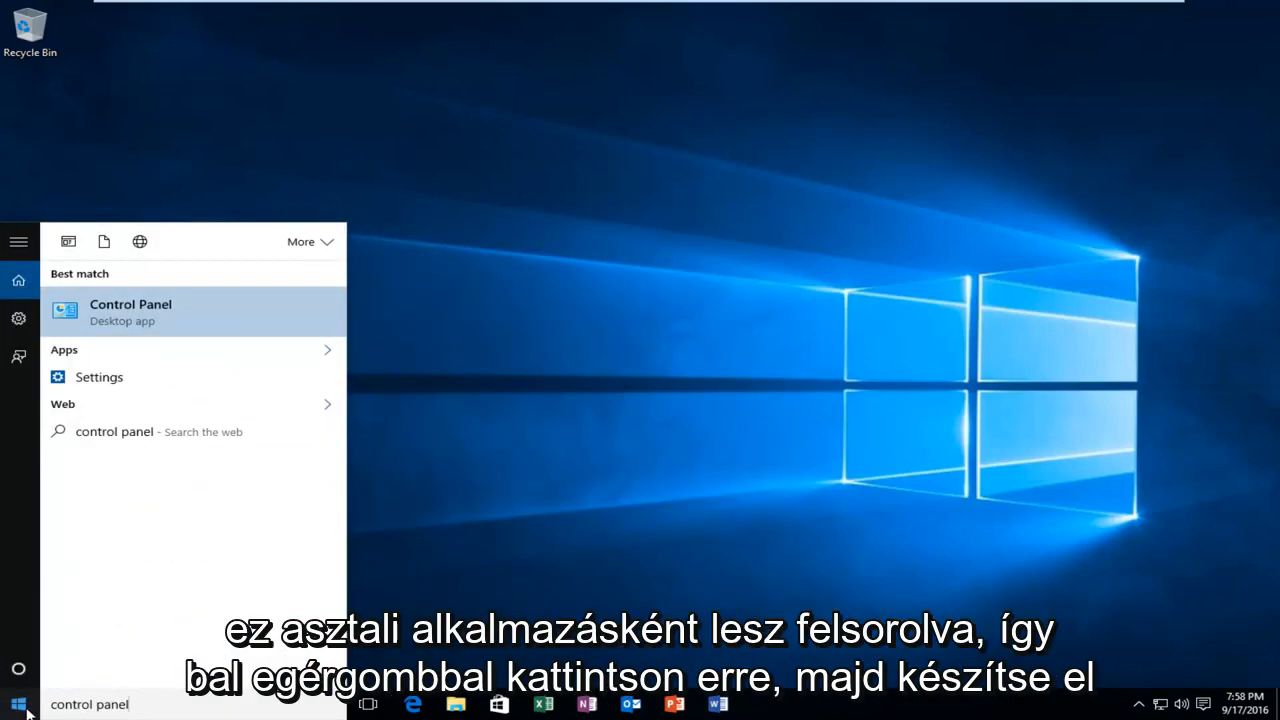
mouse_move(147, 331)
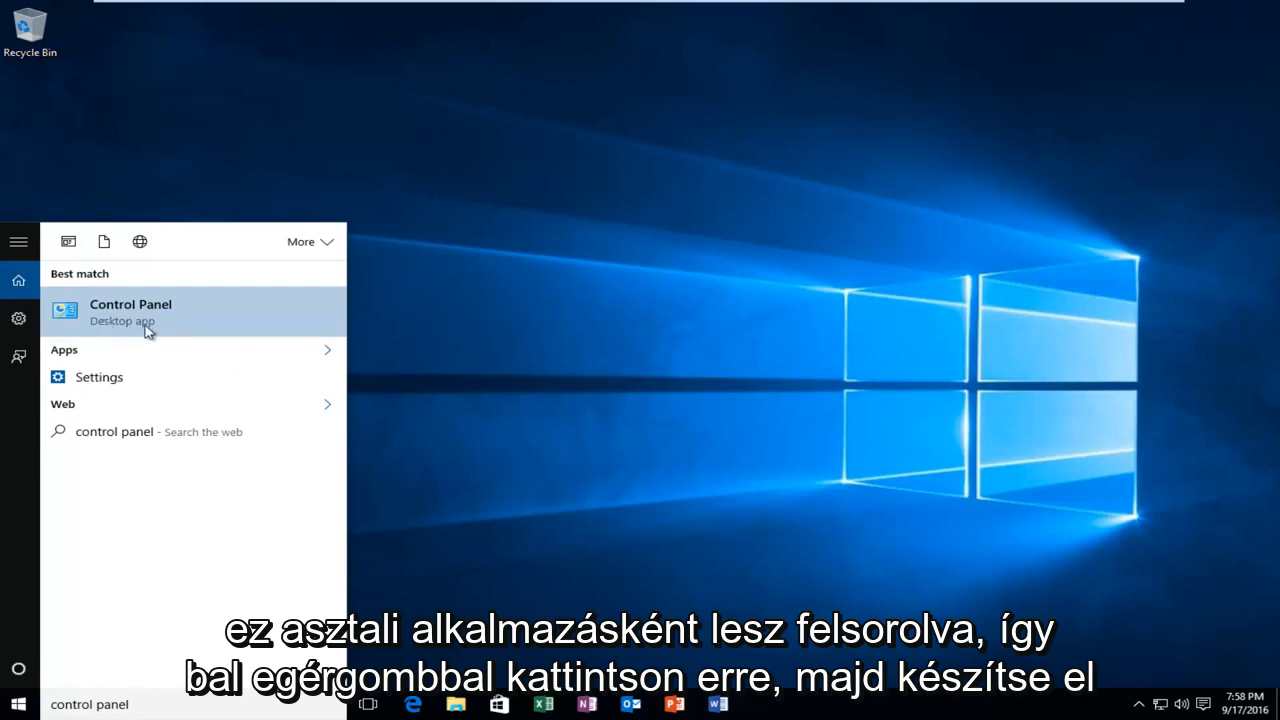
mouse_move(122, 320)
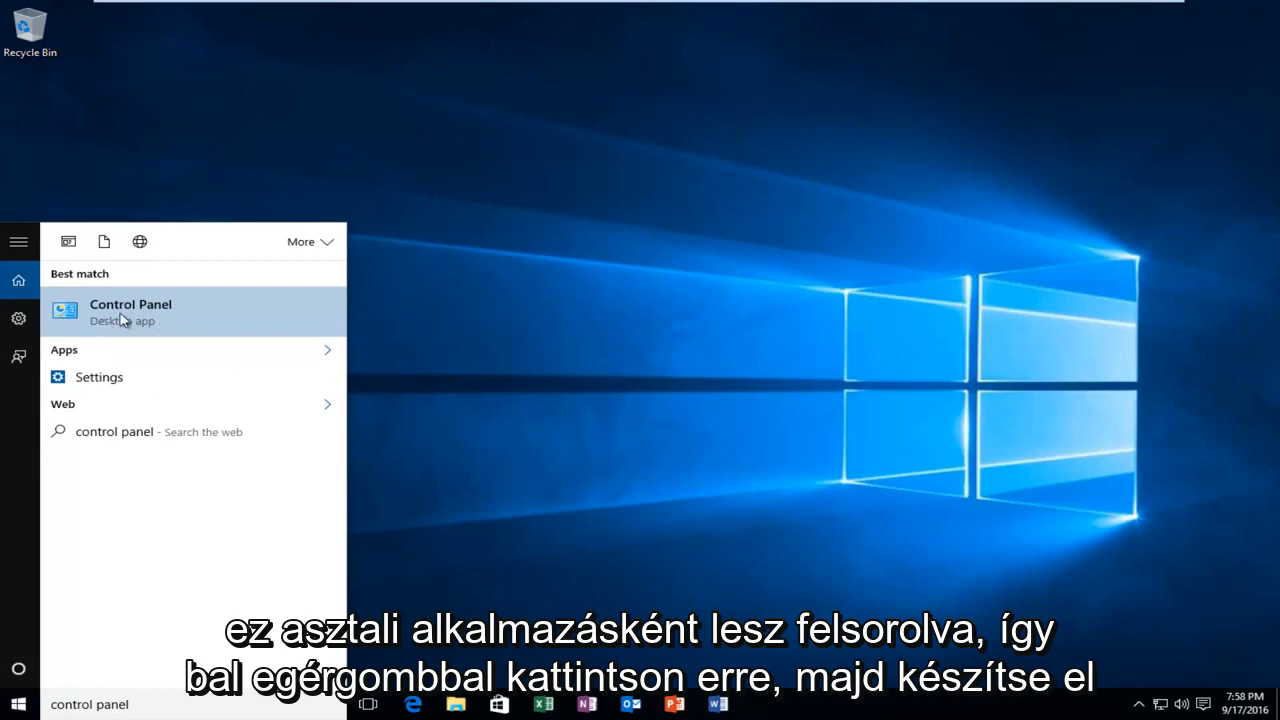
click(130, 311)
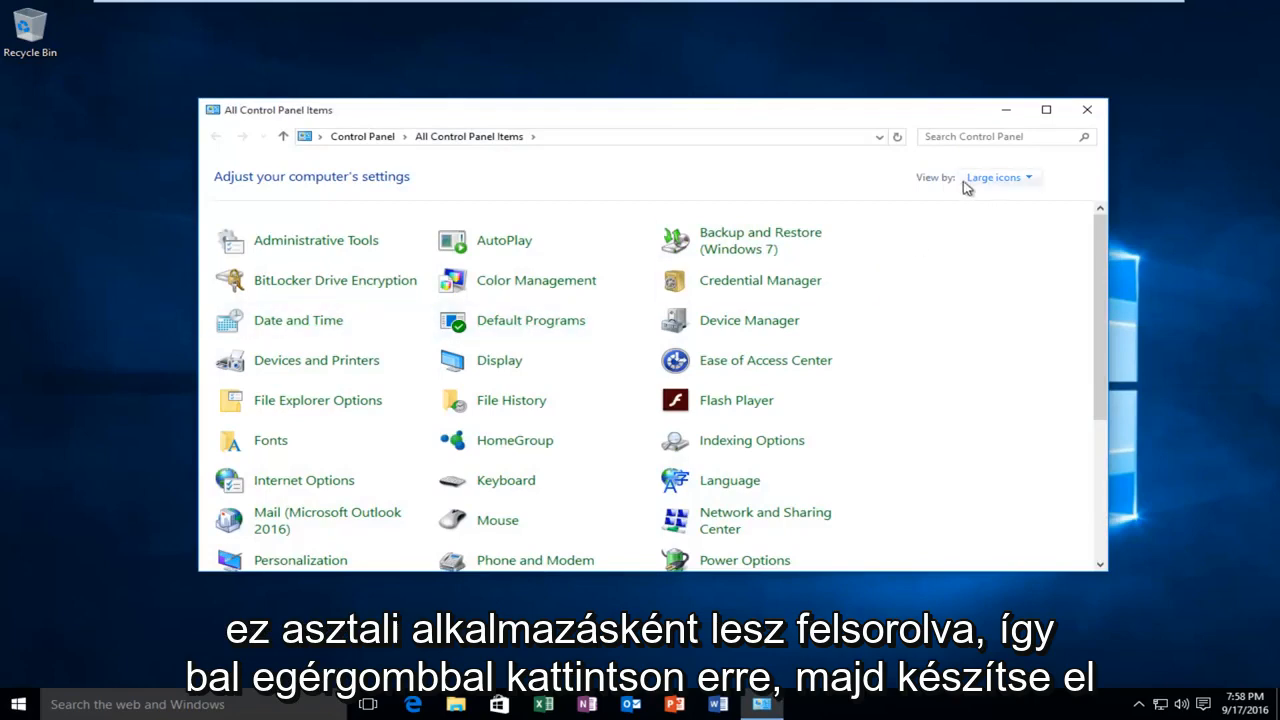
mouse_move(965, 185)
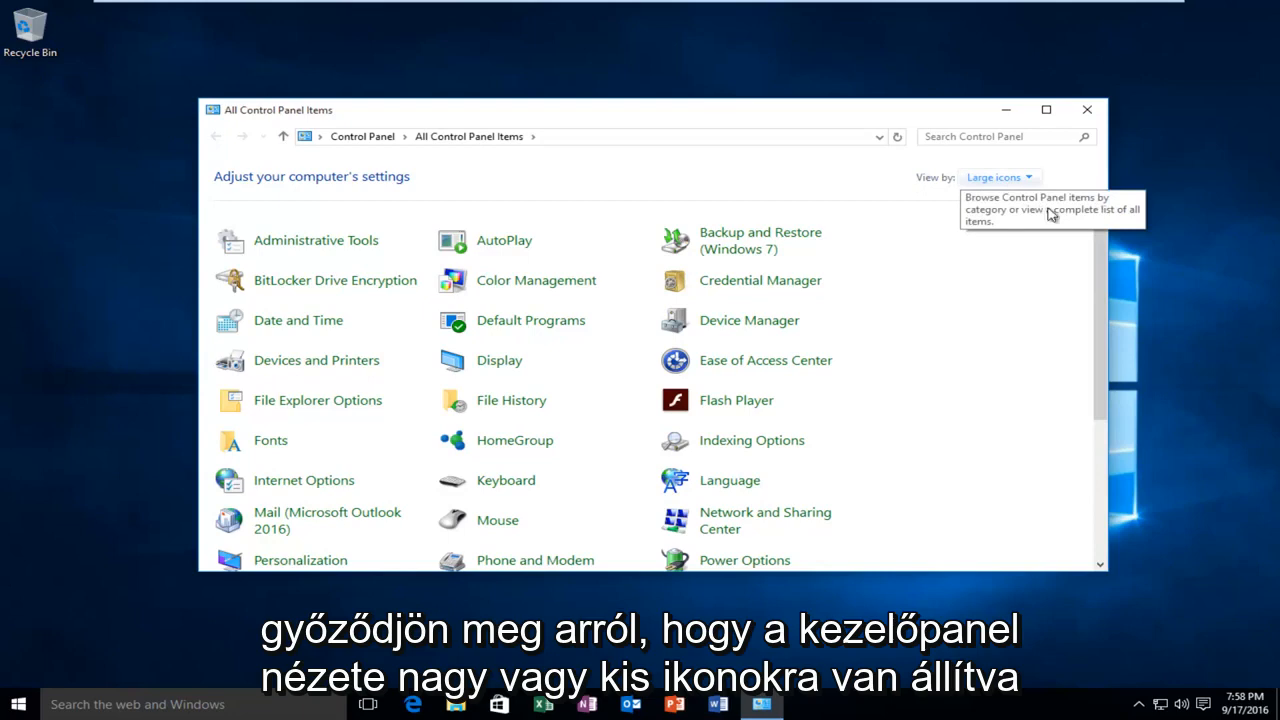
mouse_move(1115, 277)
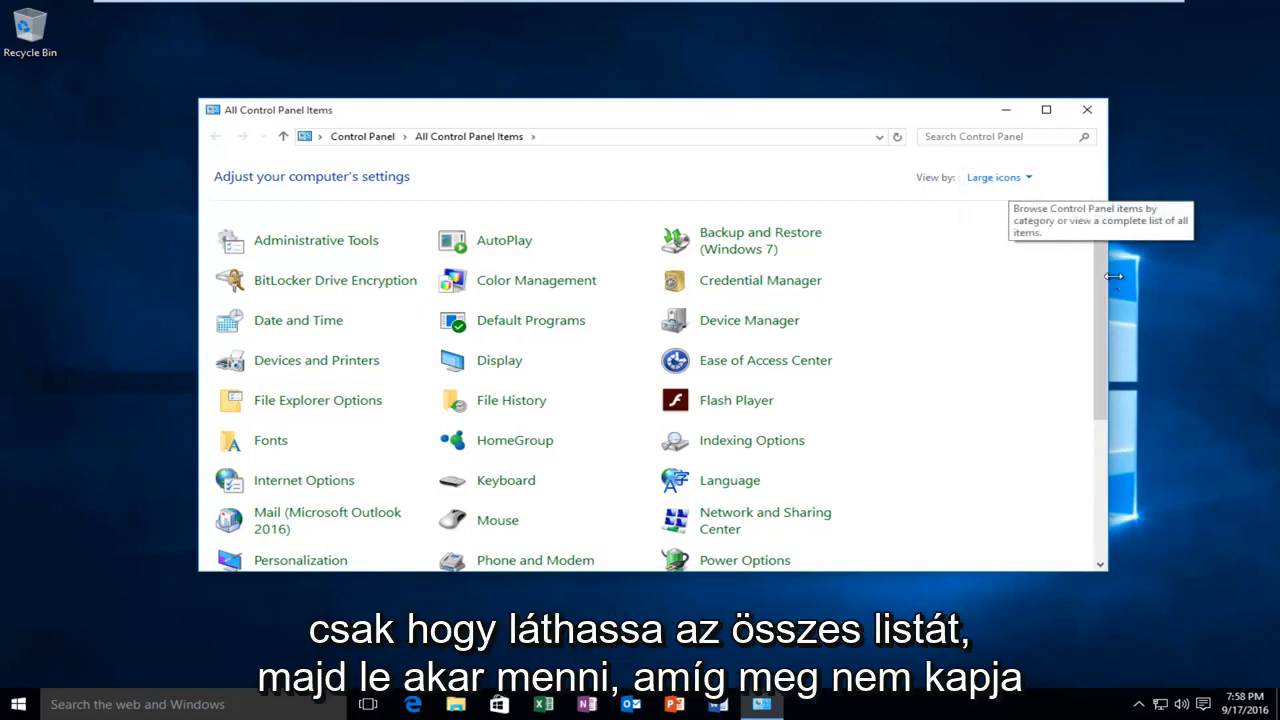
mouse_move(1104, 277)
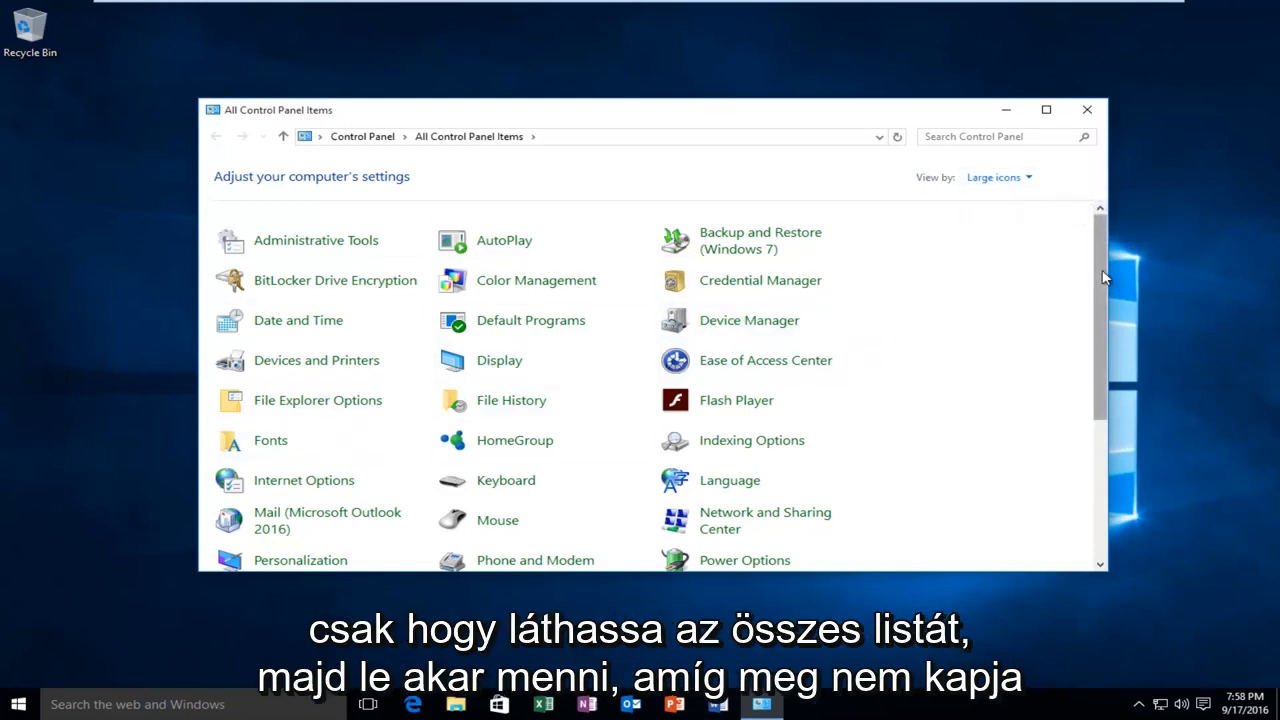
- Open Troubleshooting from All Control Panel Items and view all troubleshooters
scroll(down, 3)
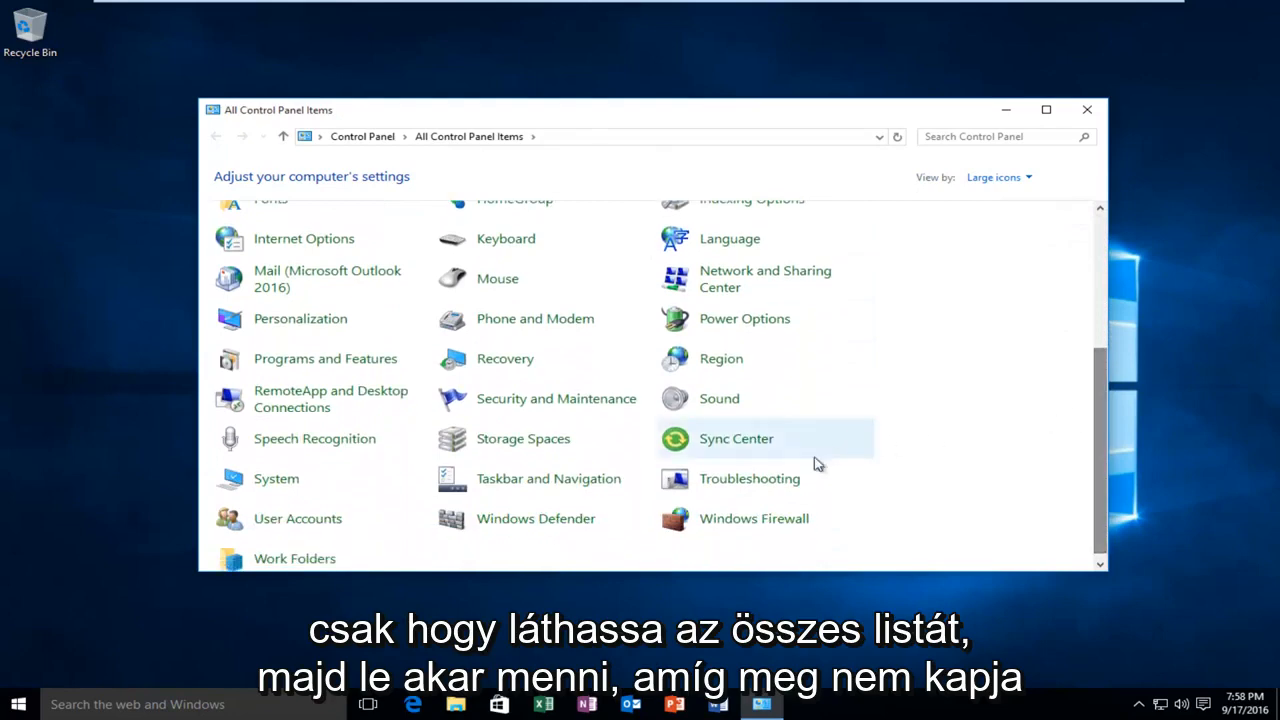
mouse_move(749, 488)
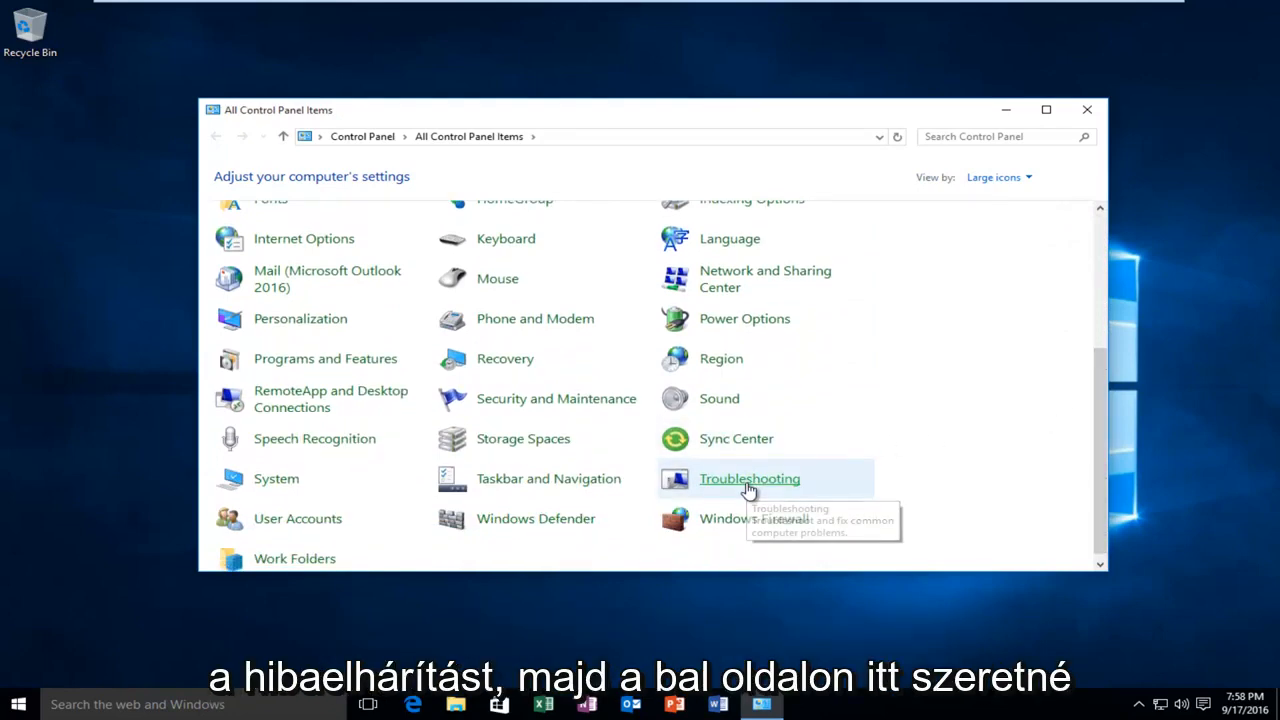
click(749, 479)
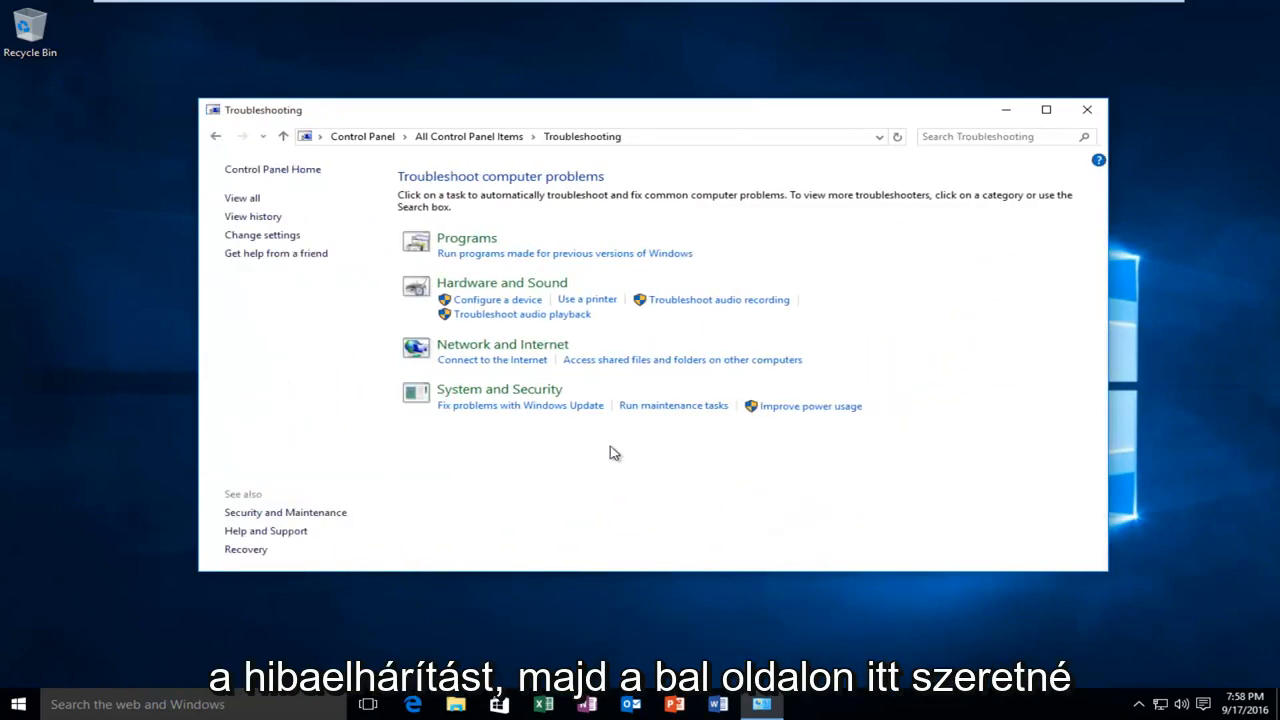
mouse_move(221, 208)
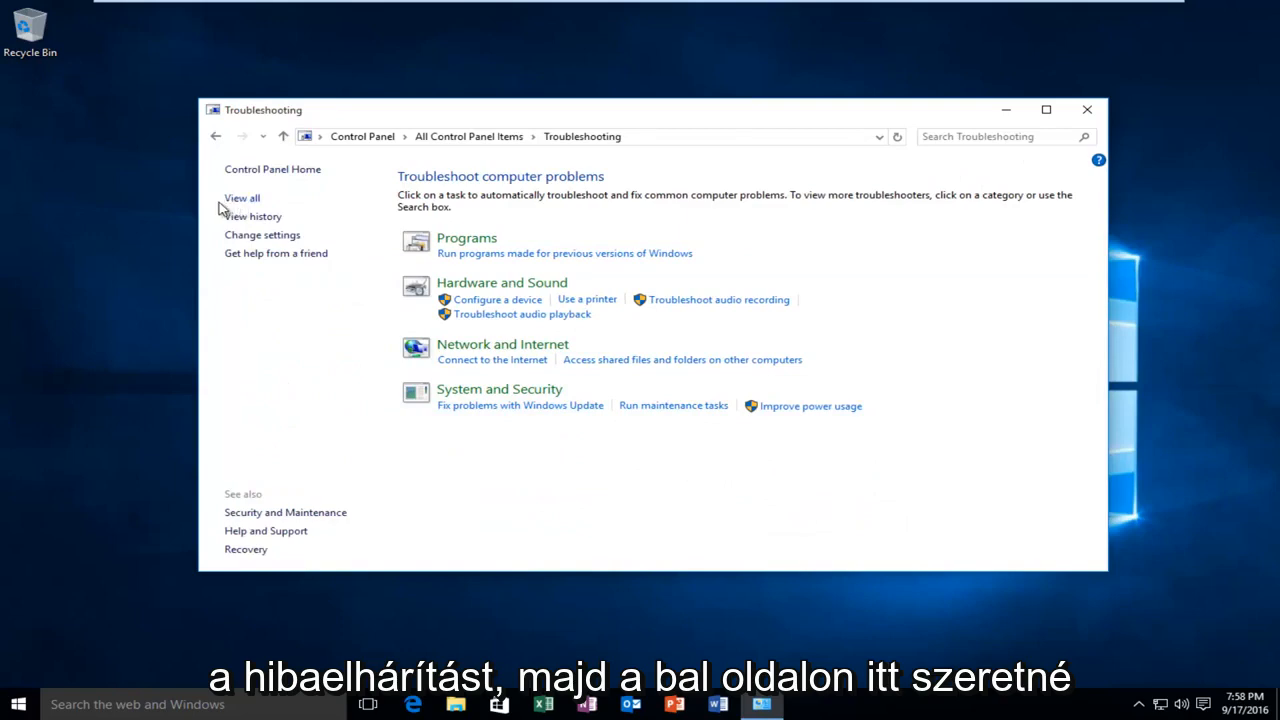
click(241, 197)
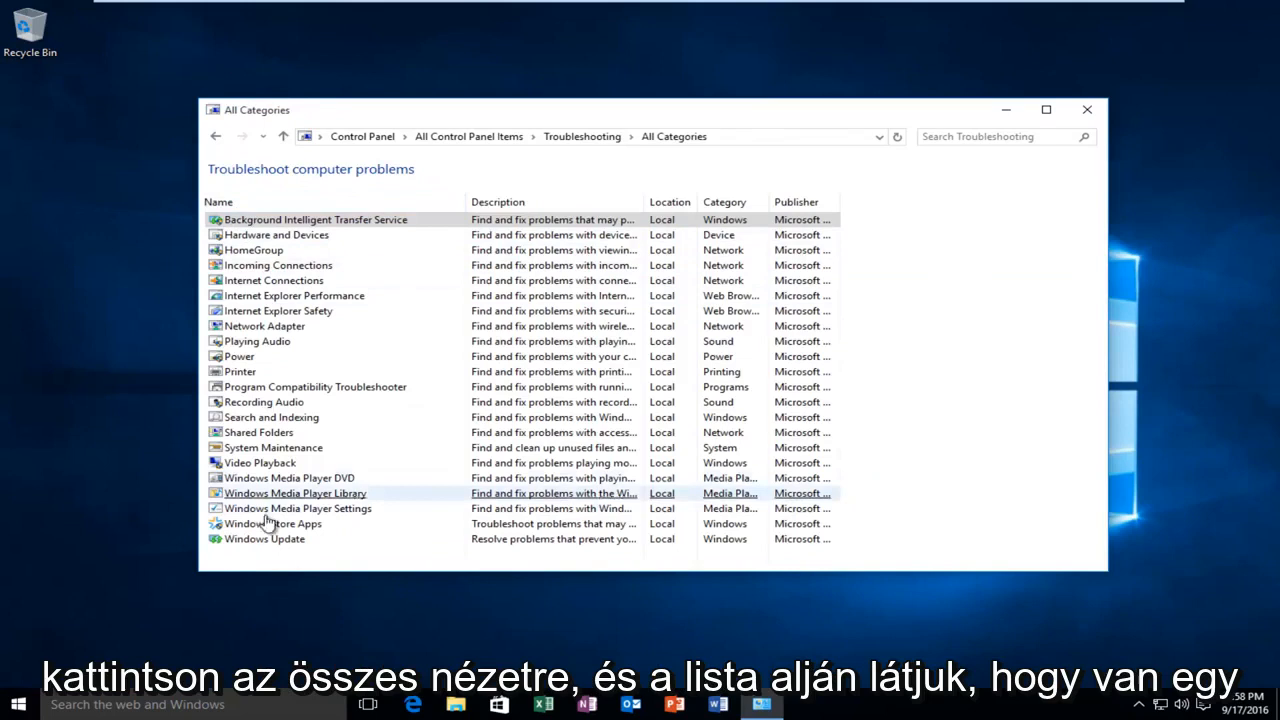
mouse_move(256, 539)
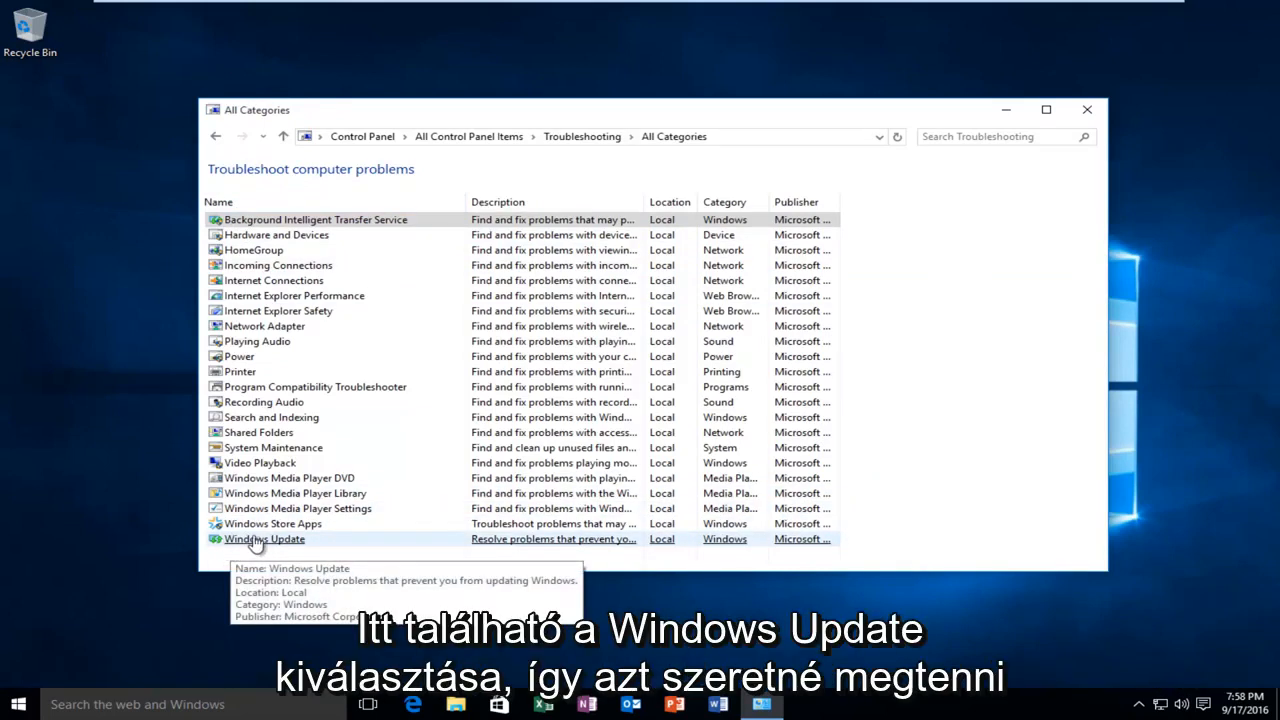
mouse_move(276, 544)
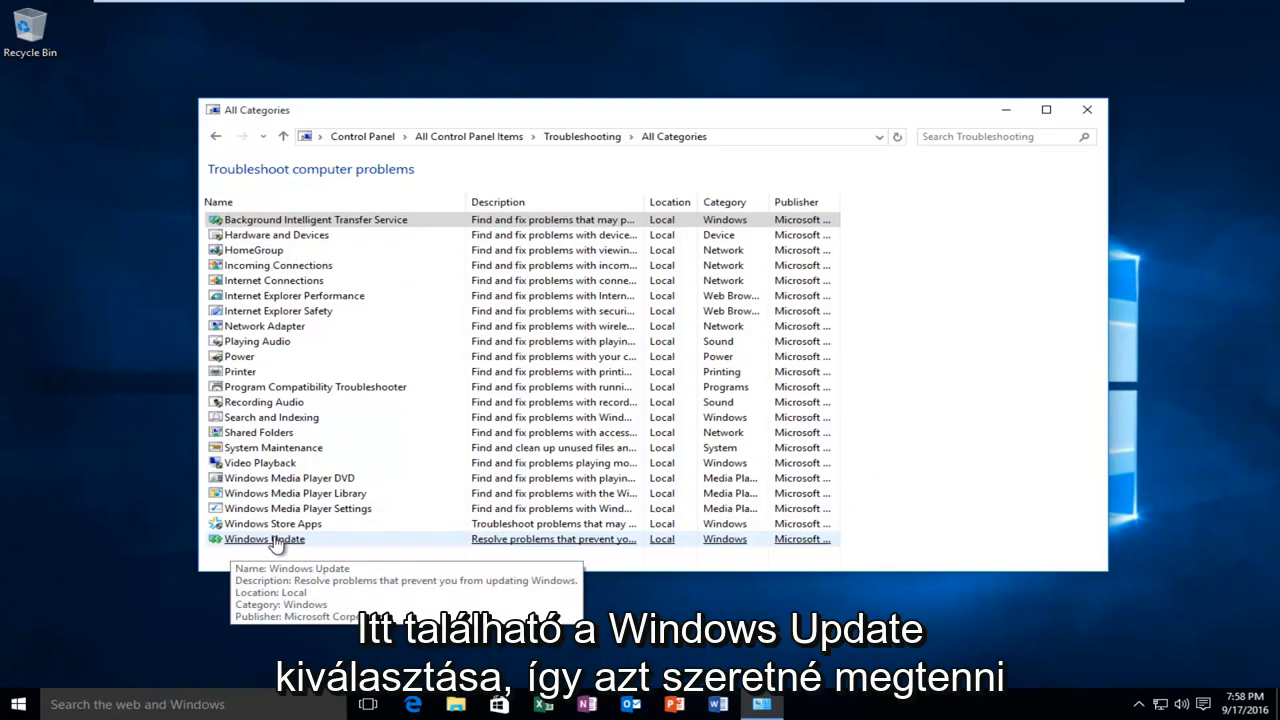
- Run the Windows Update troubleshooter as administrator
click(263, 539)
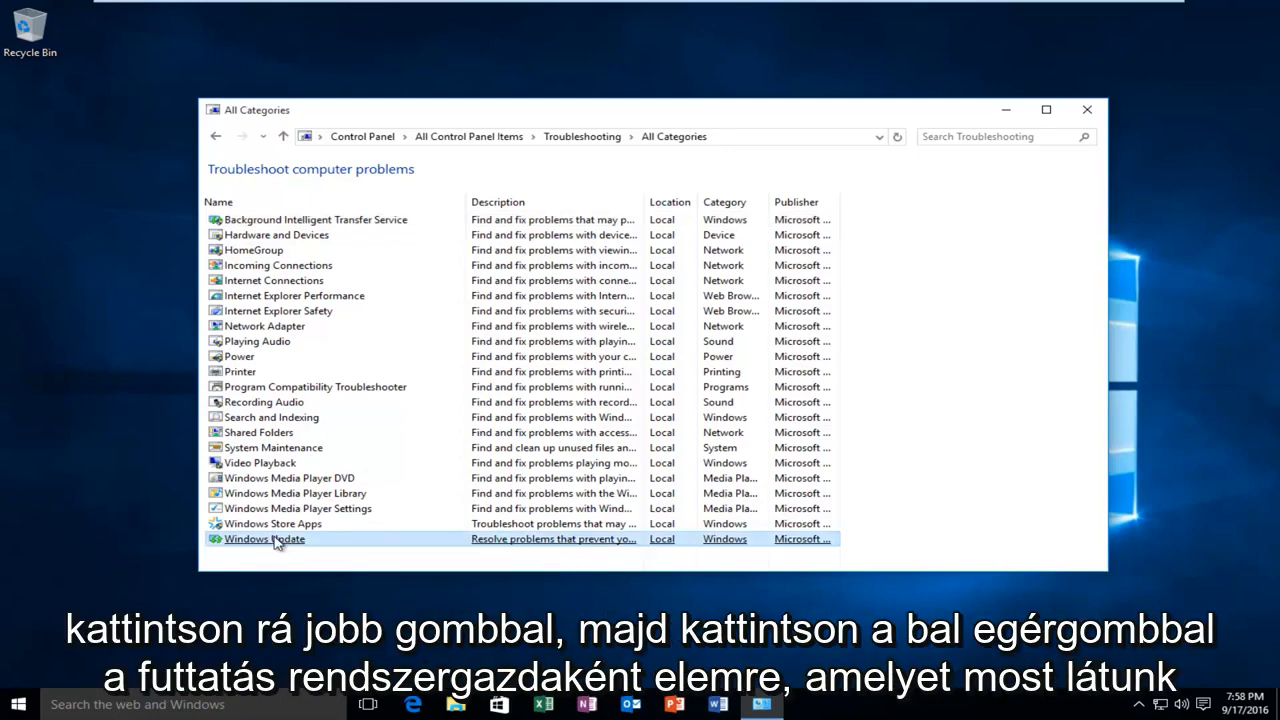
right_click(263, 539)
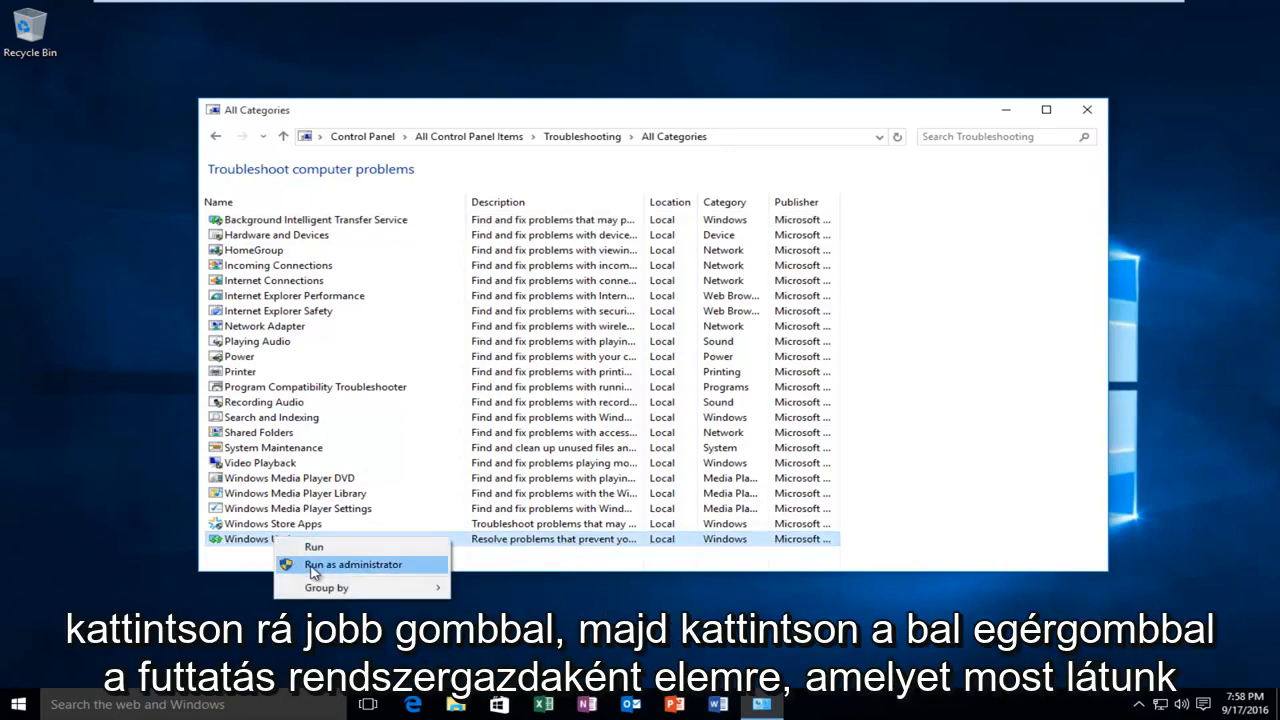
click(352, 564)
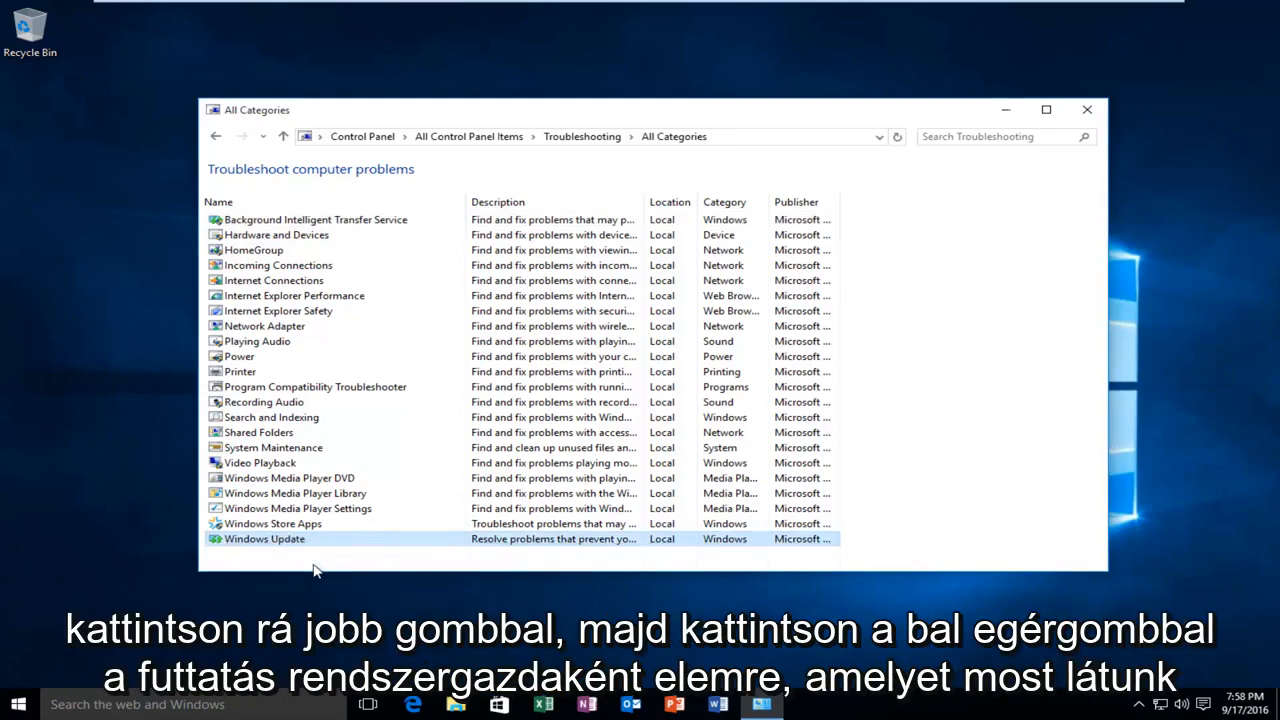
double_click(263, 539)
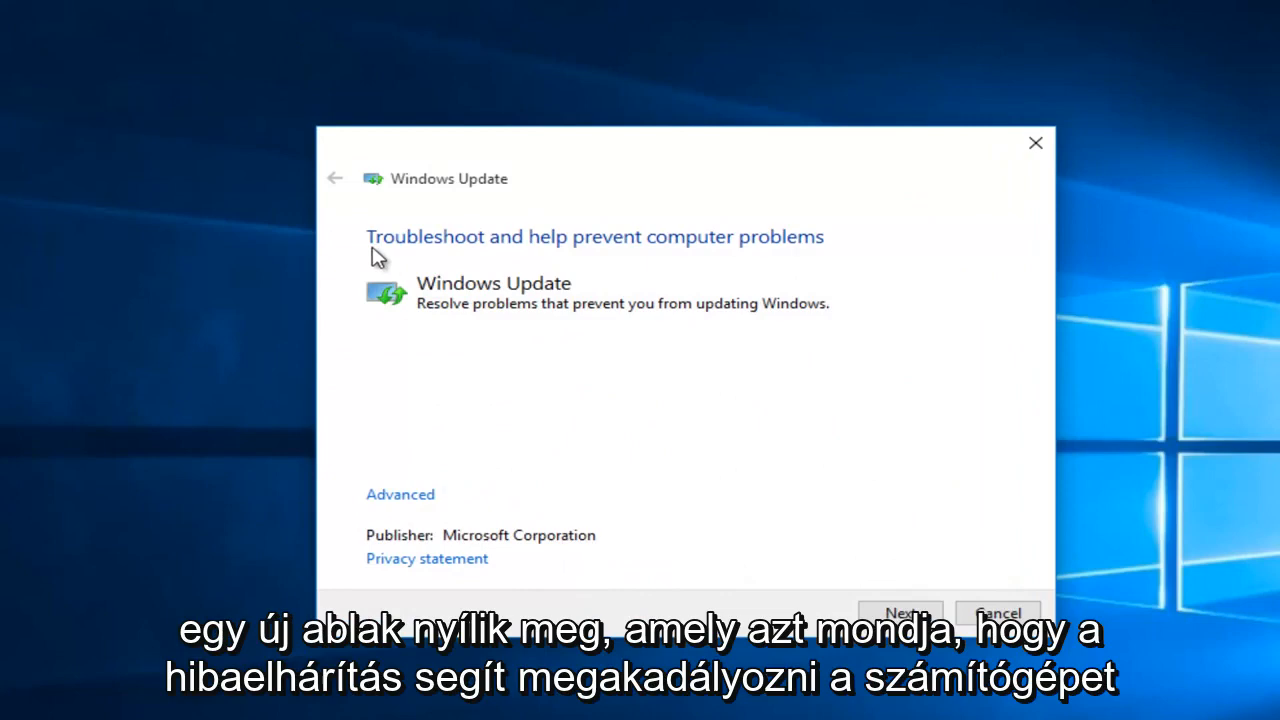
mouse_move(512, 249)
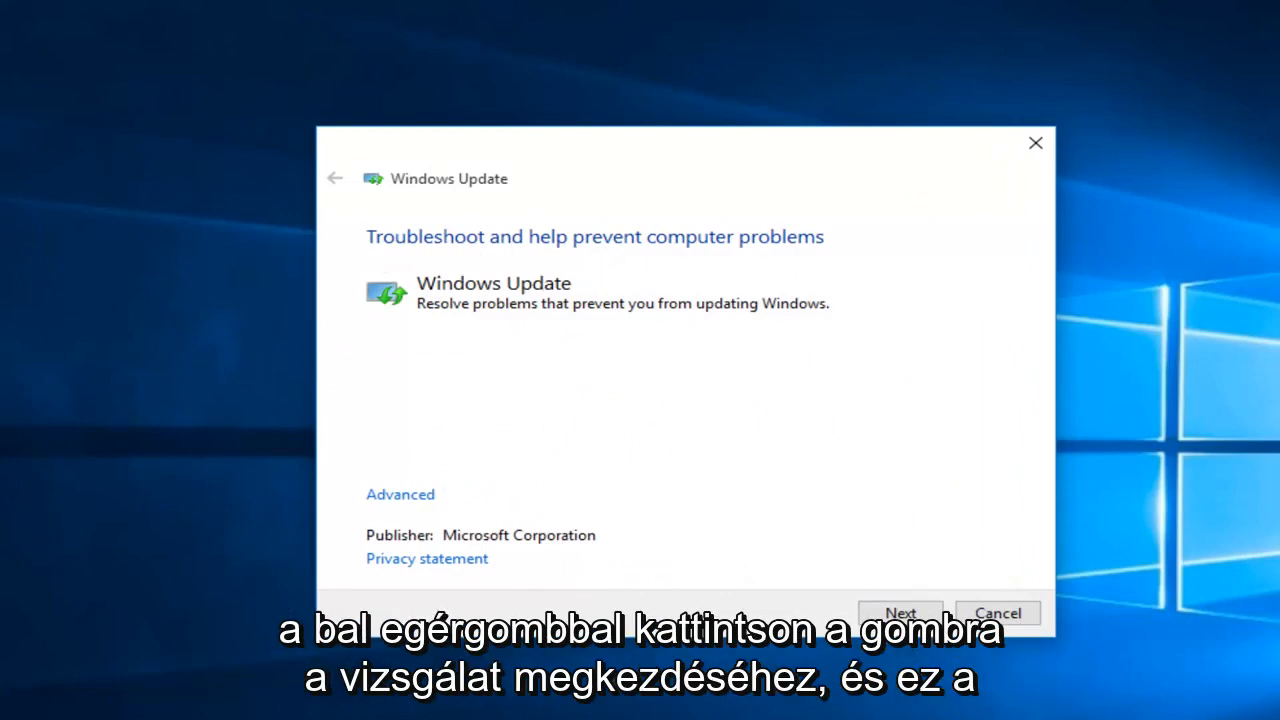
- Start the Windows Update troubleshooter scan, which repairs the update components
click(908, 613)
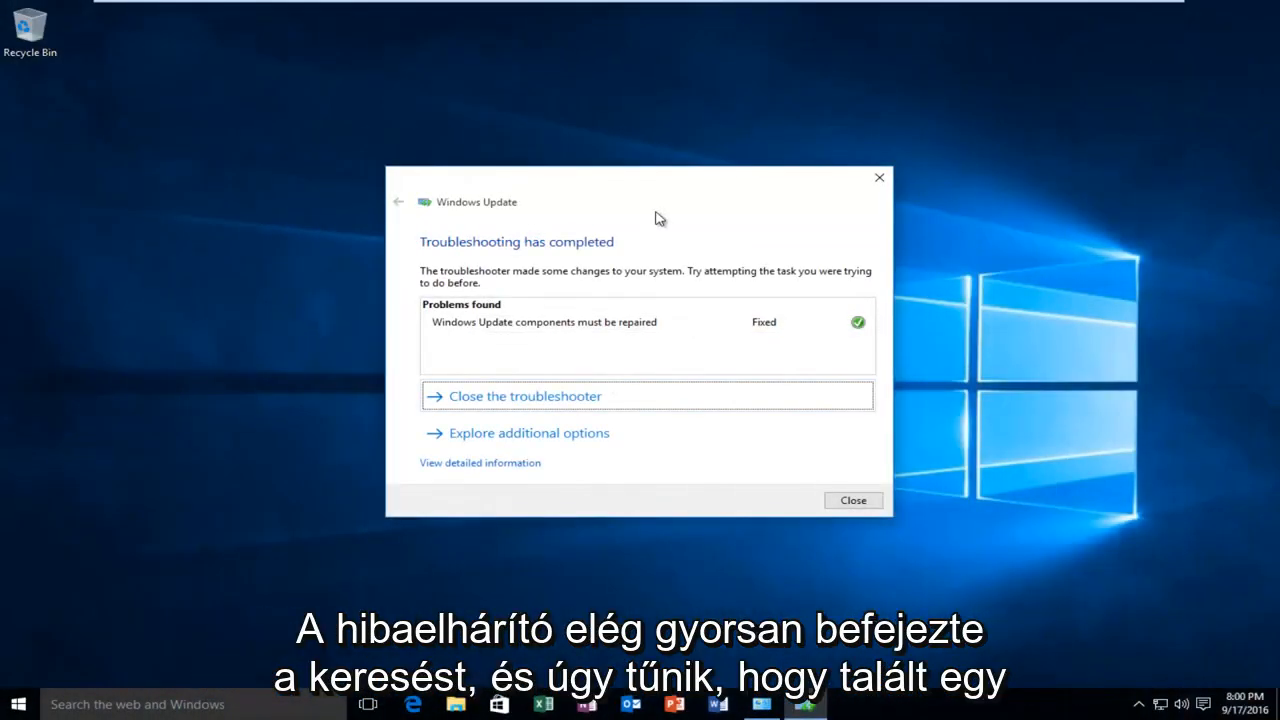
mouse_move(651, 217)
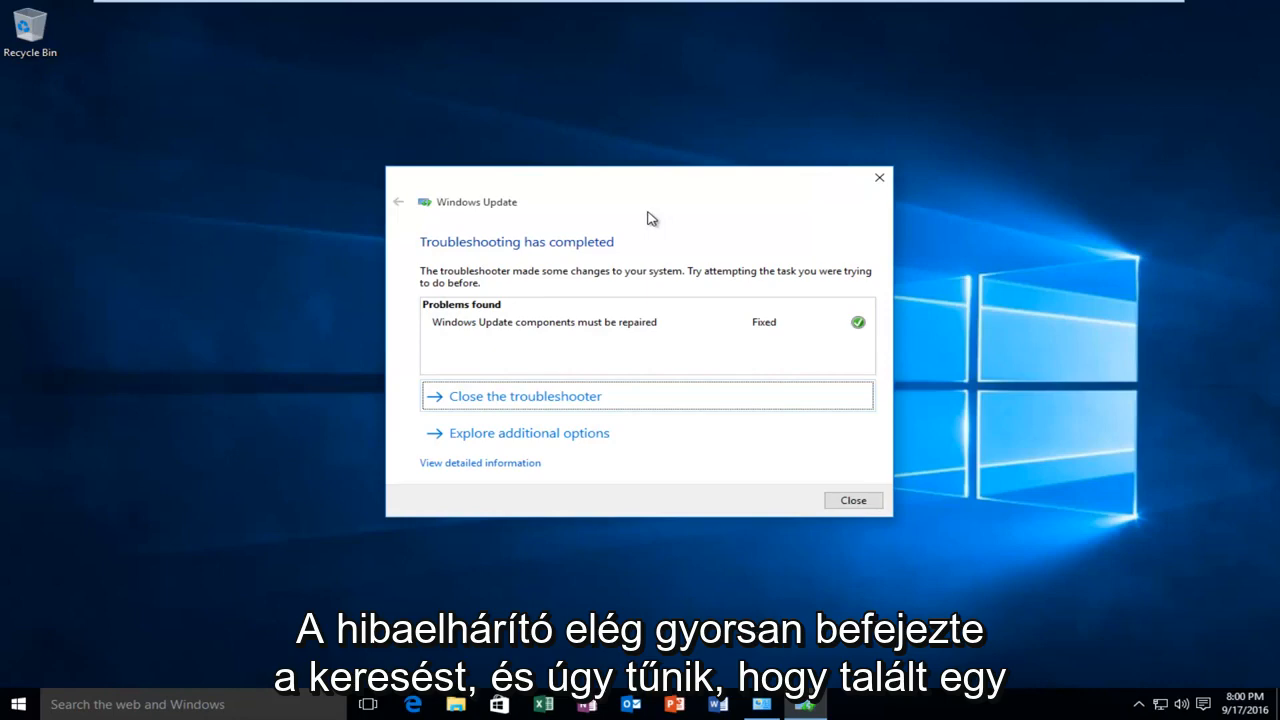
mouse_move(470, 326)
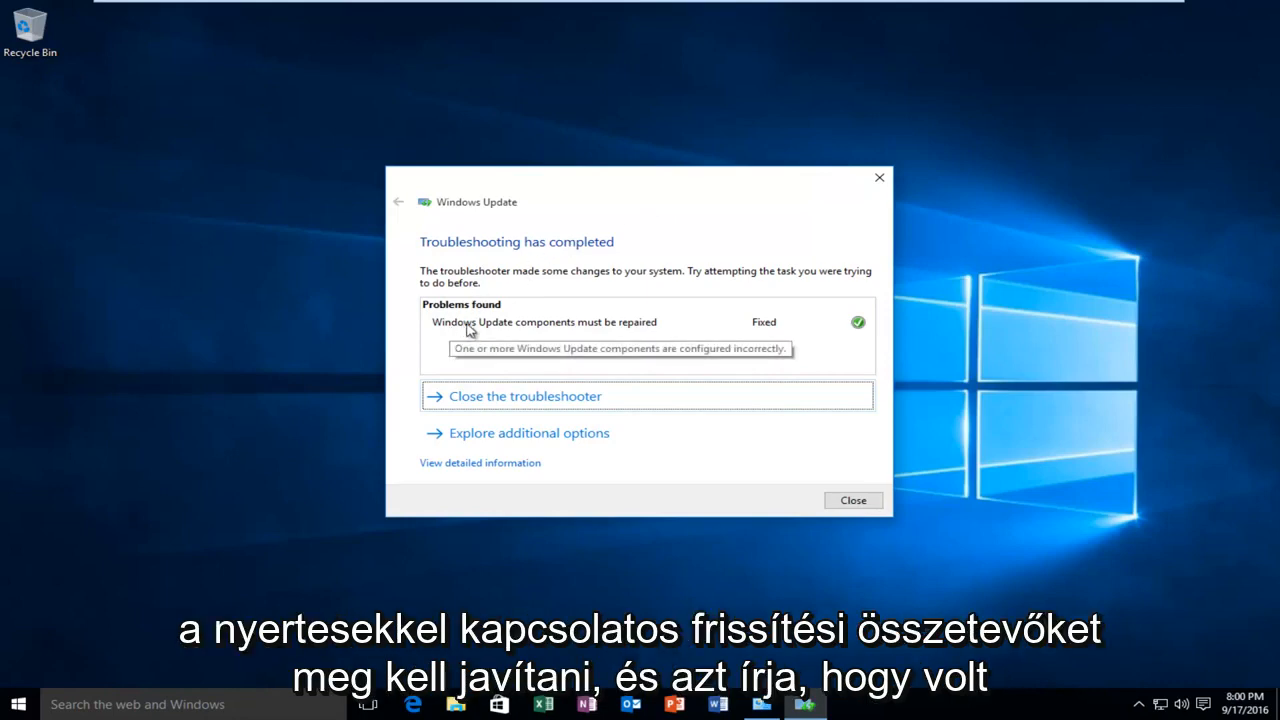